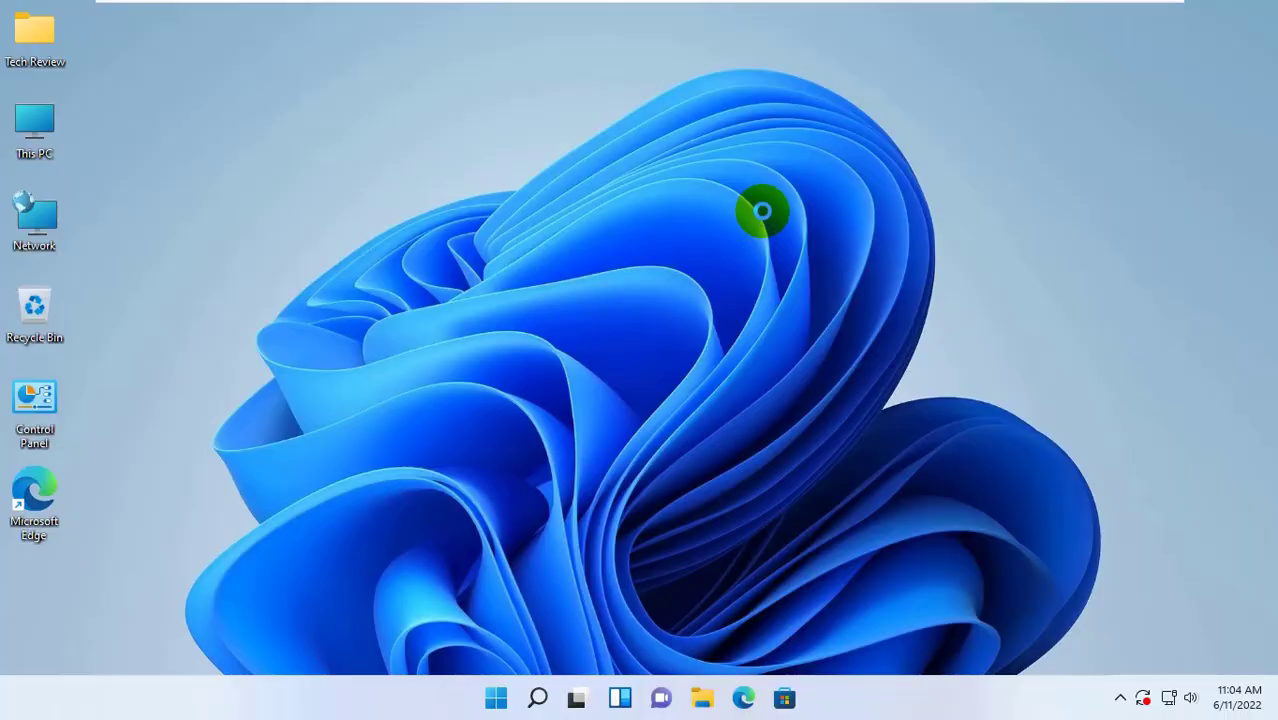
Refresh the desktop, launch This PC in File Explorer and reveal the toolbar's See more commands.
right_click(764, 212)
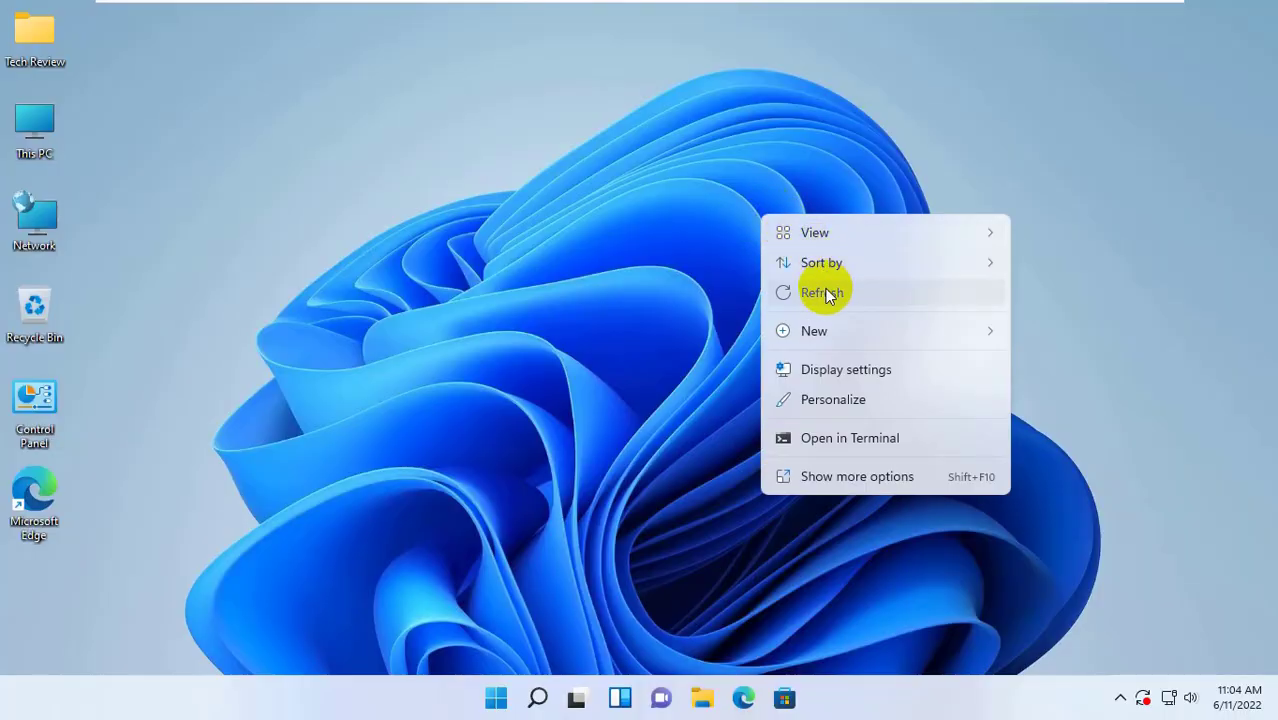
left_click(822, 292)
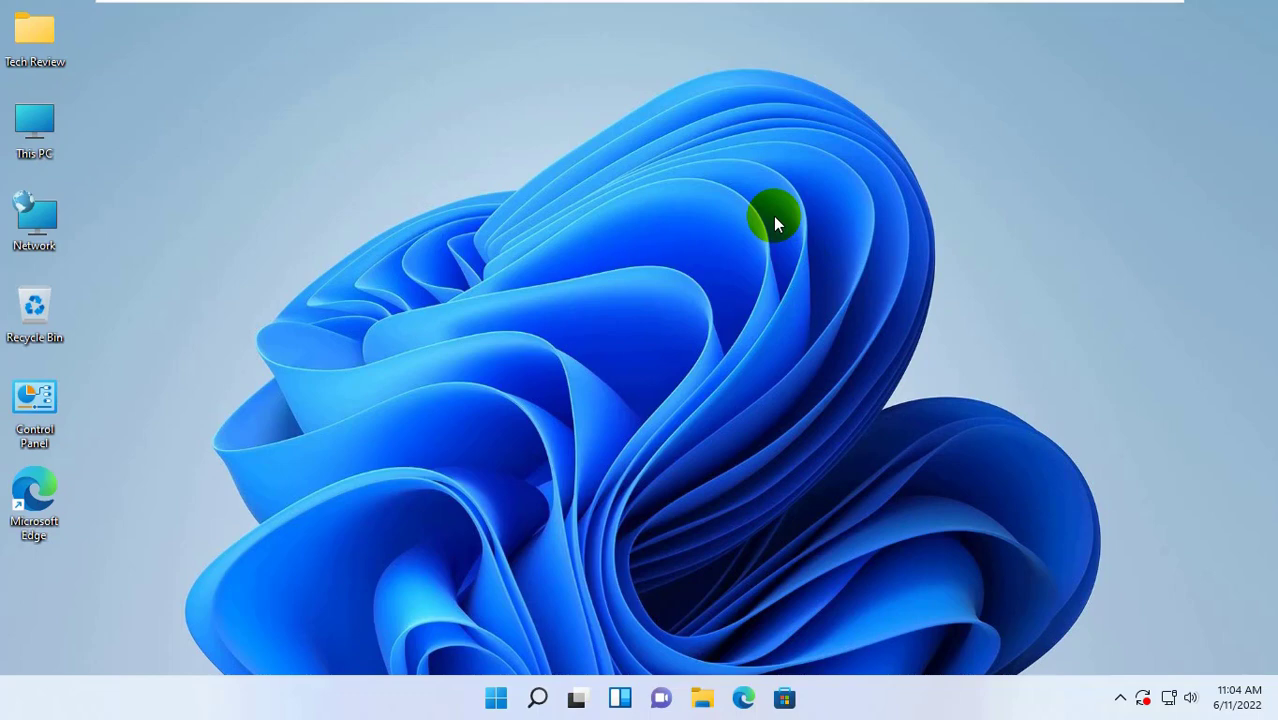
mouse_move(840, 310)
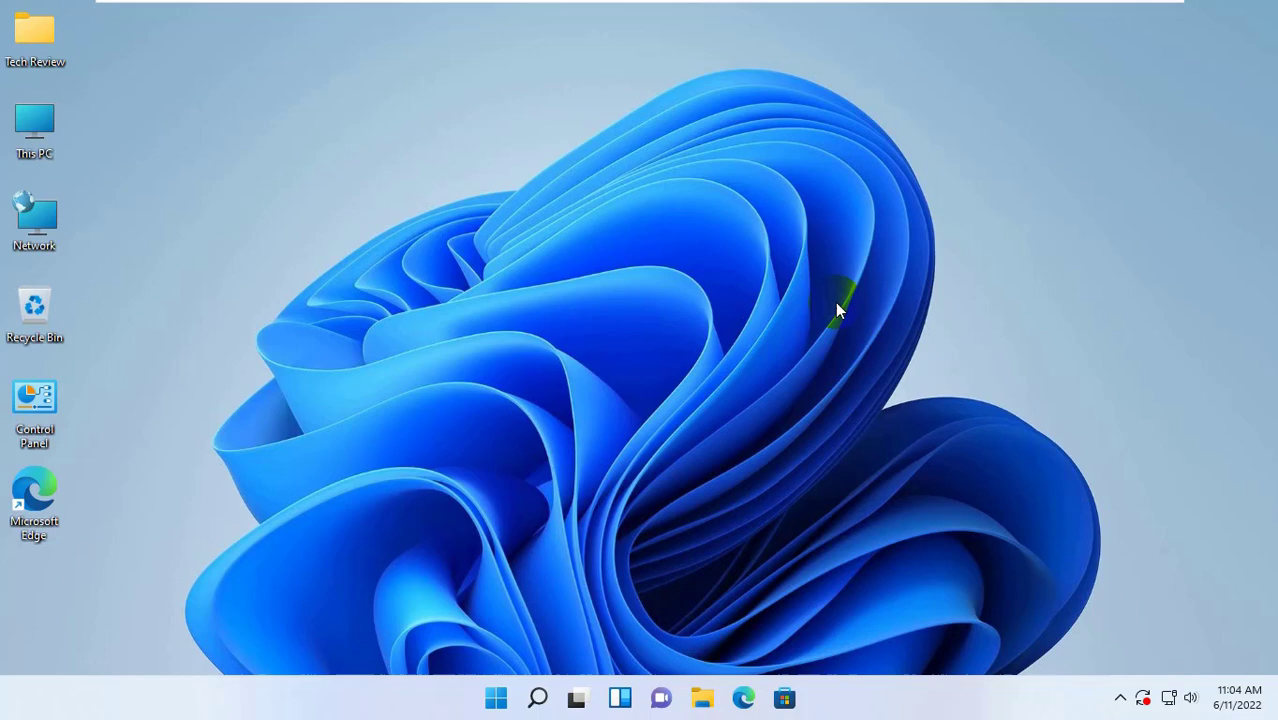
mouse_move(840, 298)
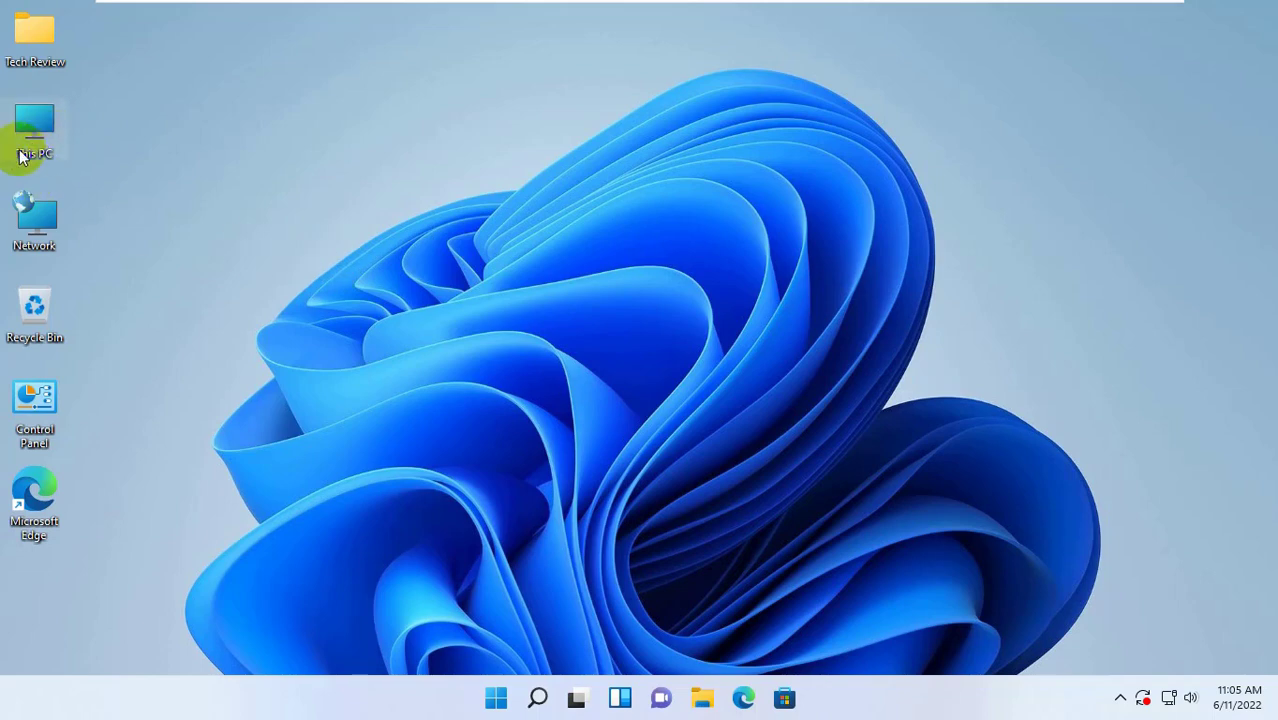
double_click(34, 130)
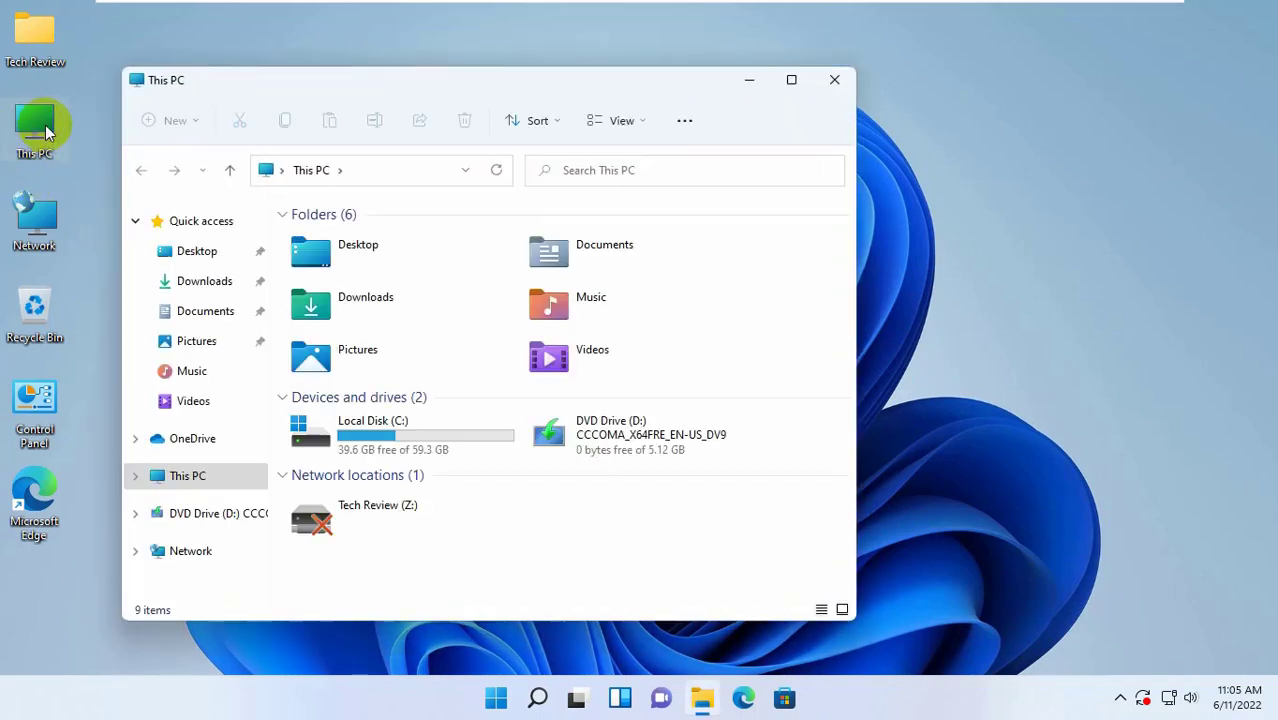
mouse_move(712, 110)
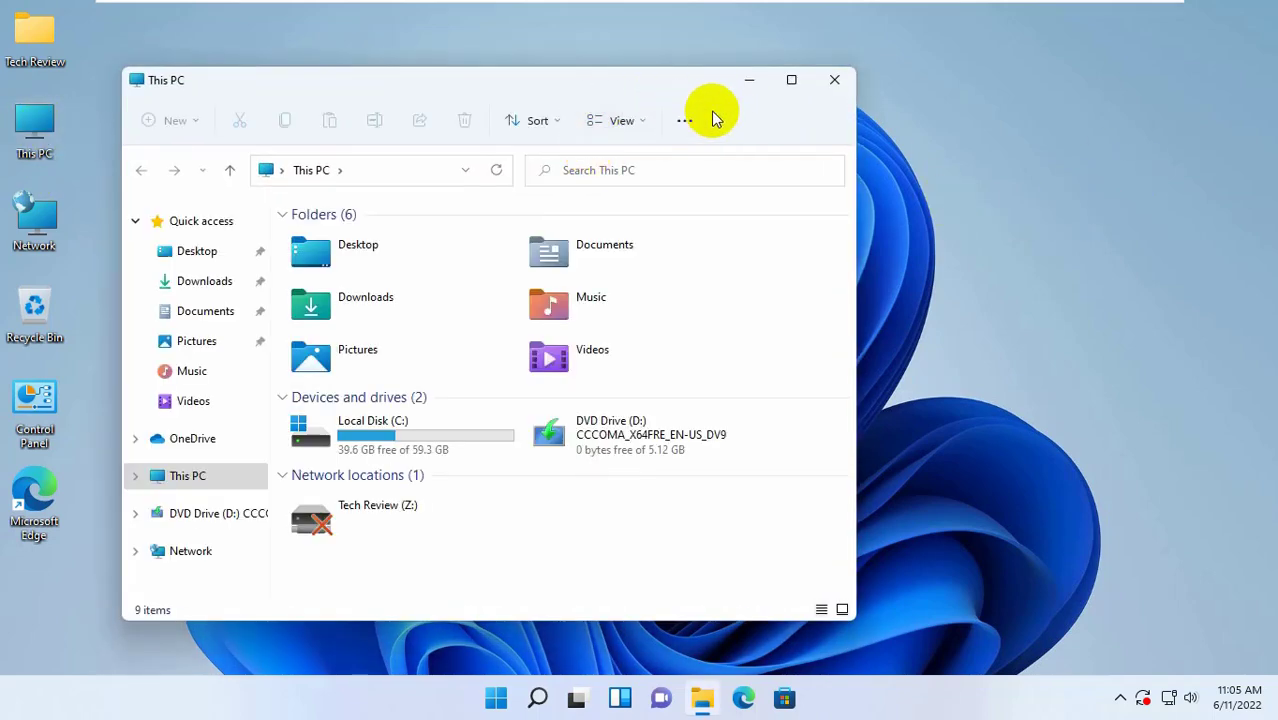
left_click(684, 120)
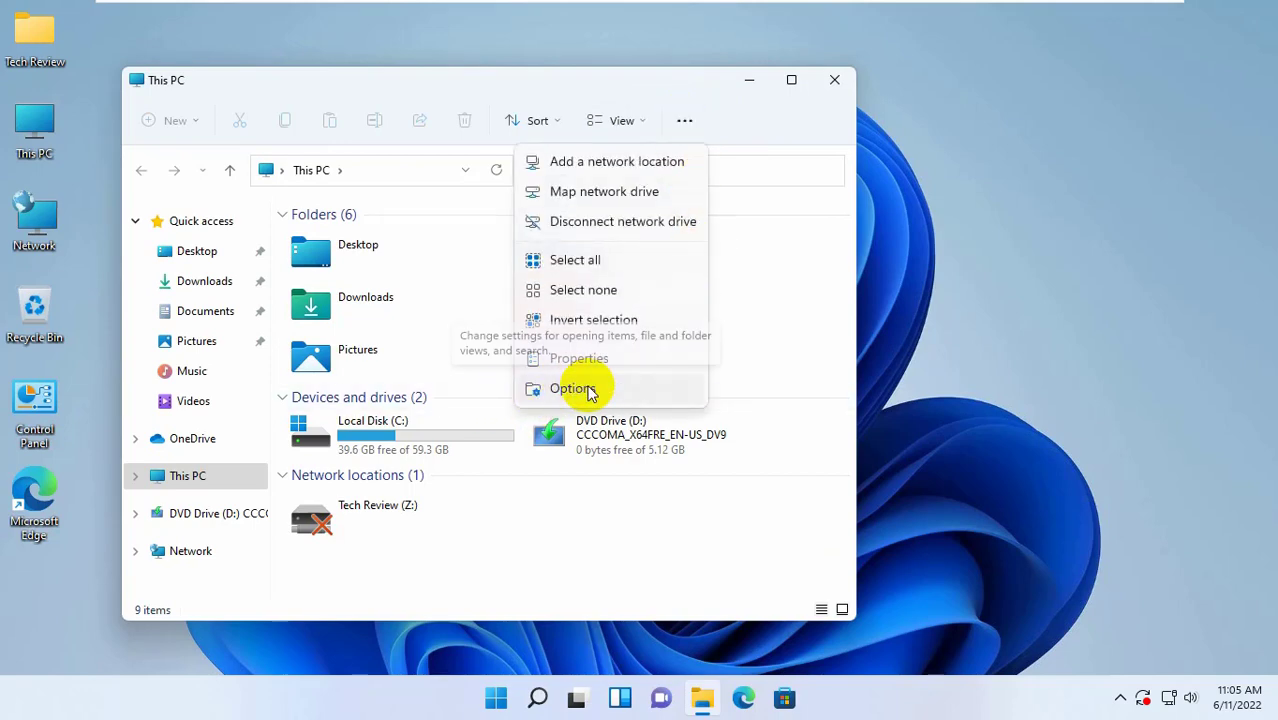
In Folder Options > View, enable 'Show hidden files, folders, and drives' and confirm with OK.
left_click(572, 388)
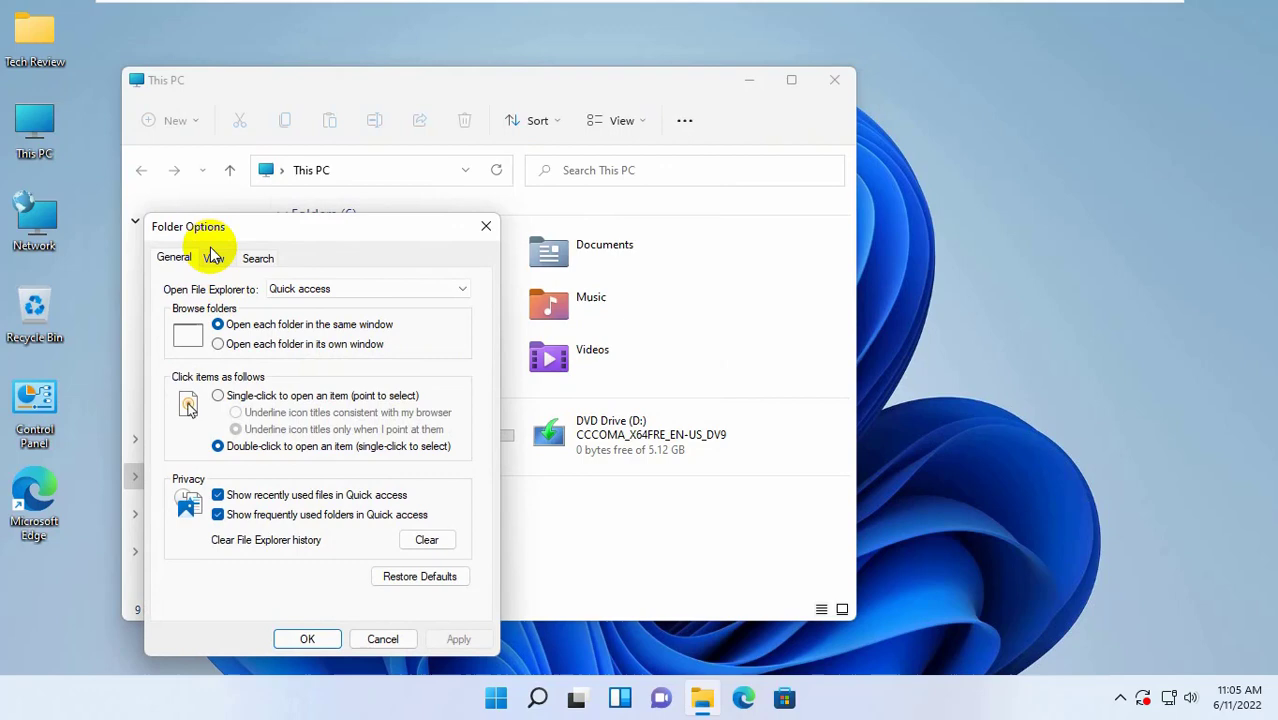
left_click(212, 258)
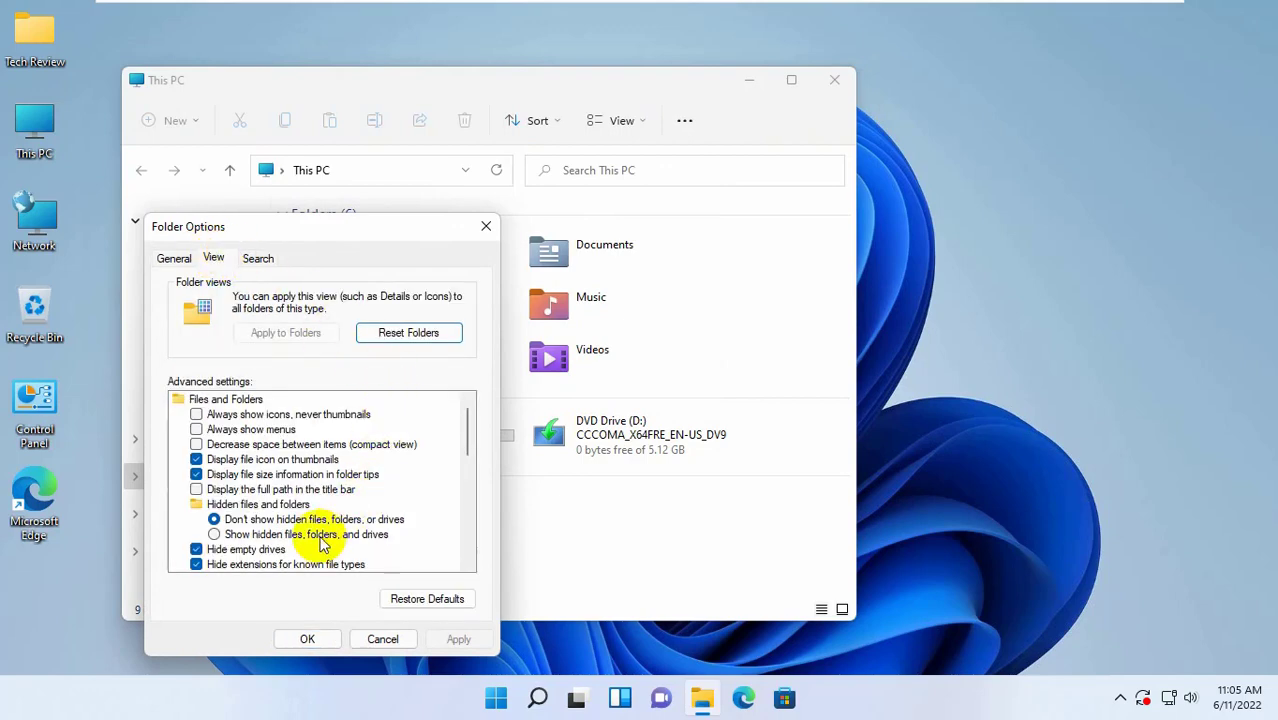
left_click(214, 532)
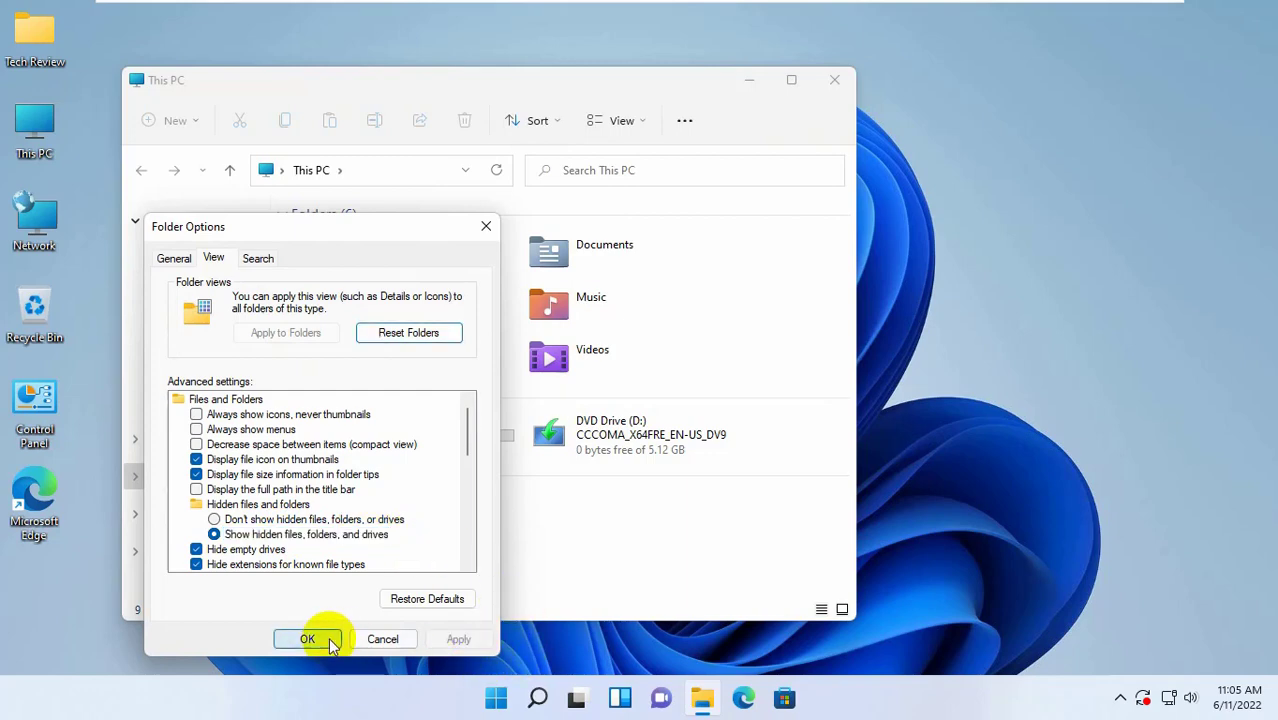
left_click(308, 640)
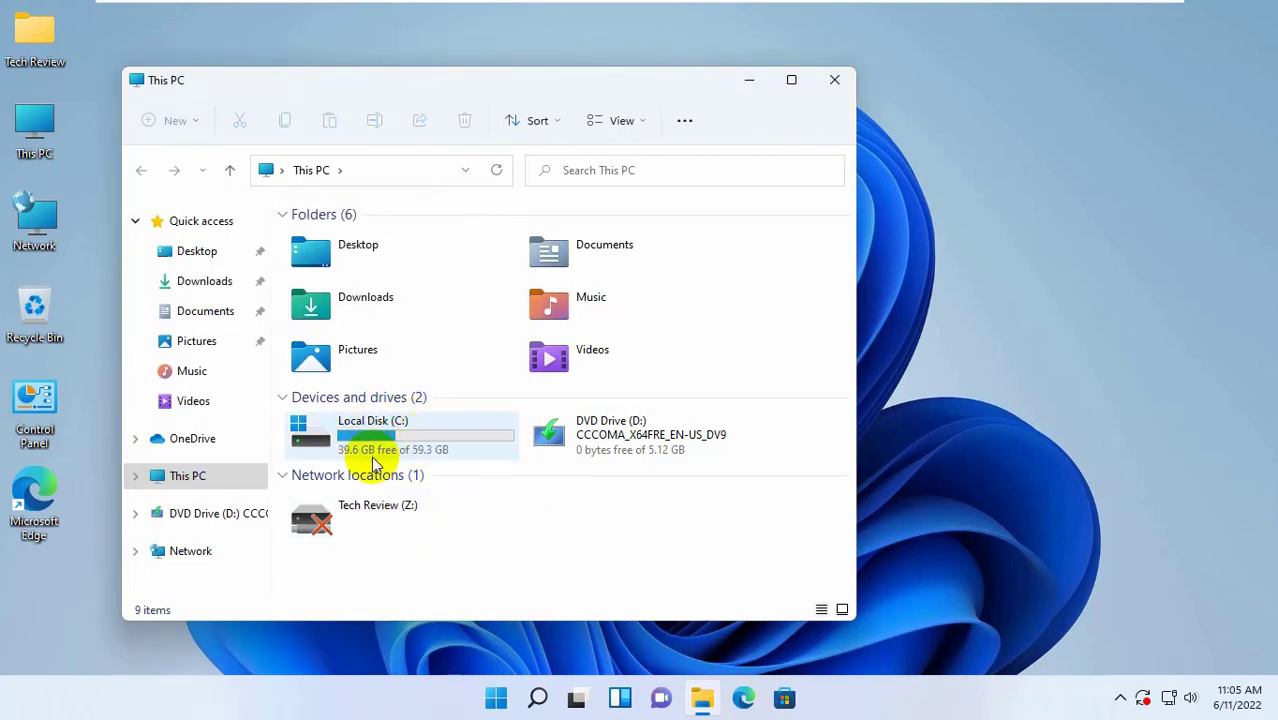
Navigate from Local Disk (C:) through Users and the user profile into AppData\Local toward Packages.
double_click(372, 434)
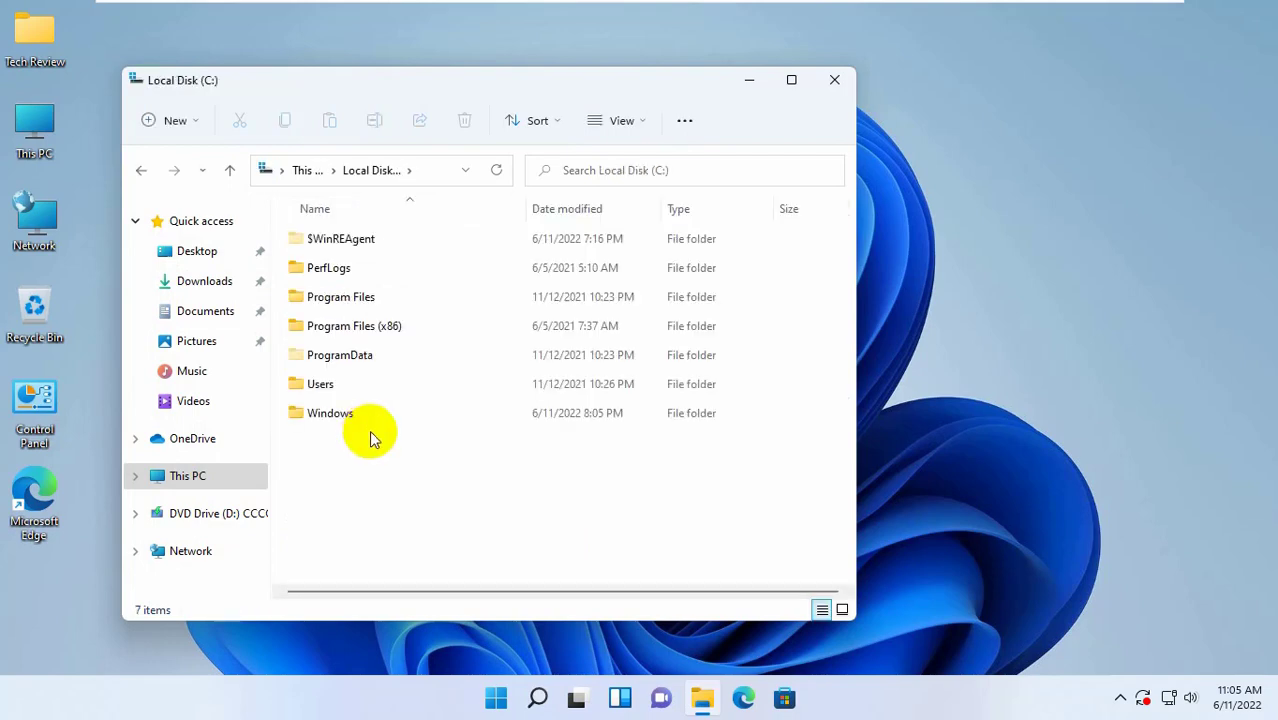
left_click(320, 384)
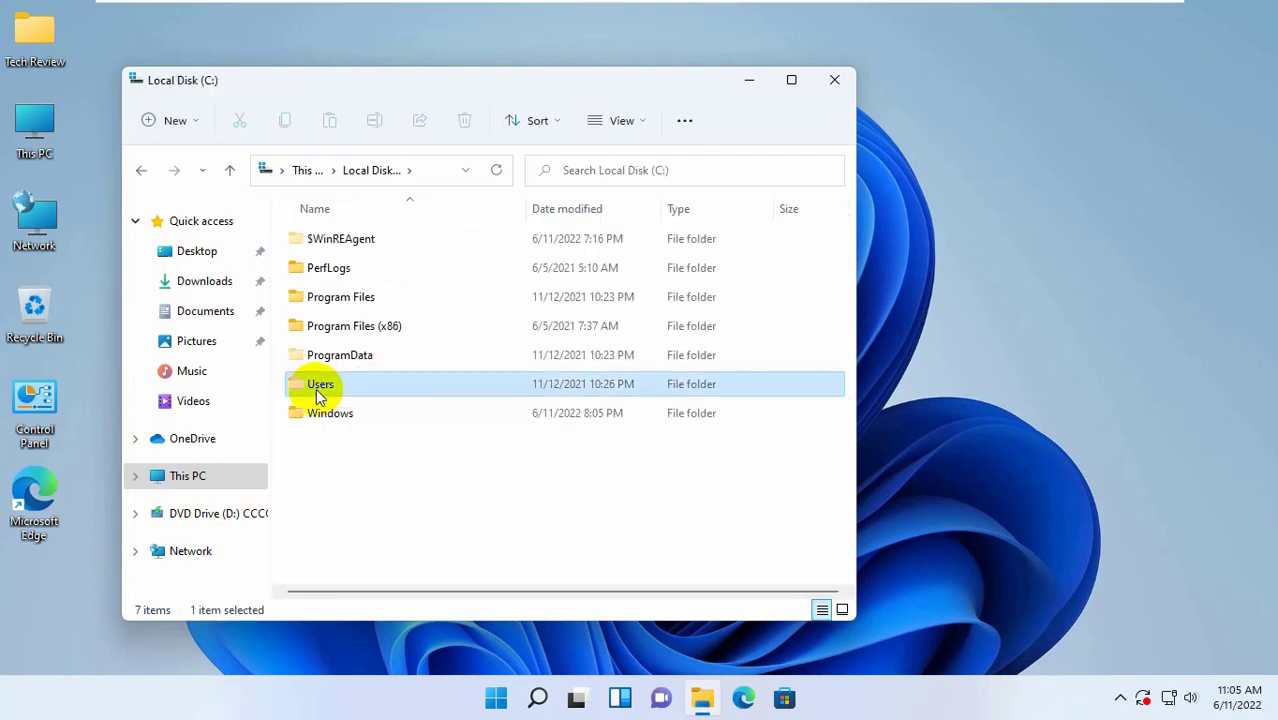
double_click(320, 384)
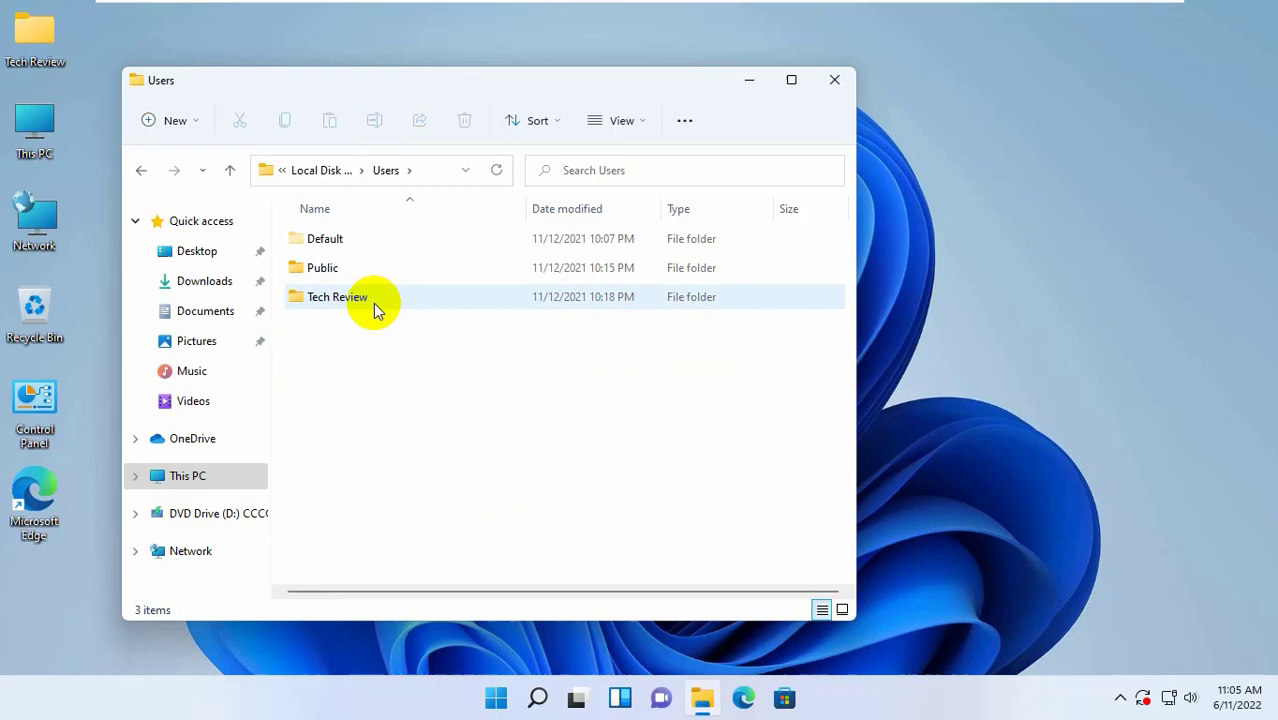
double_click(336, 296)
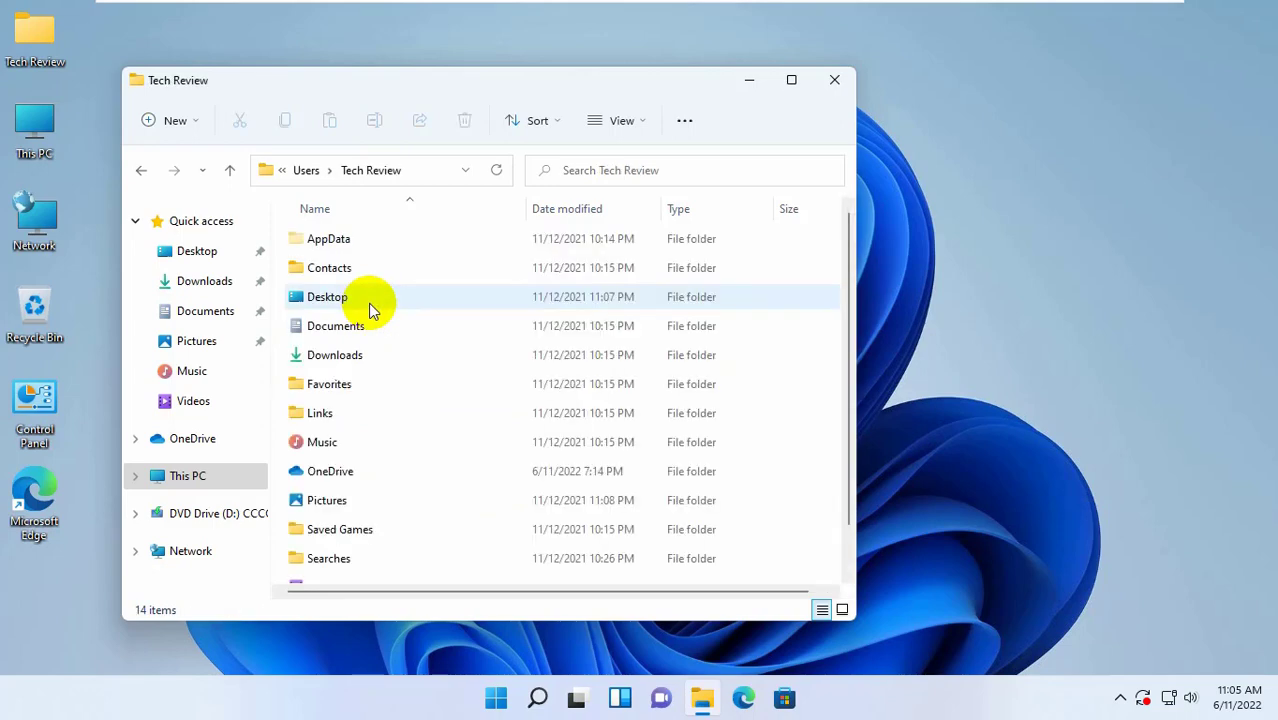
double_click(328, 238)
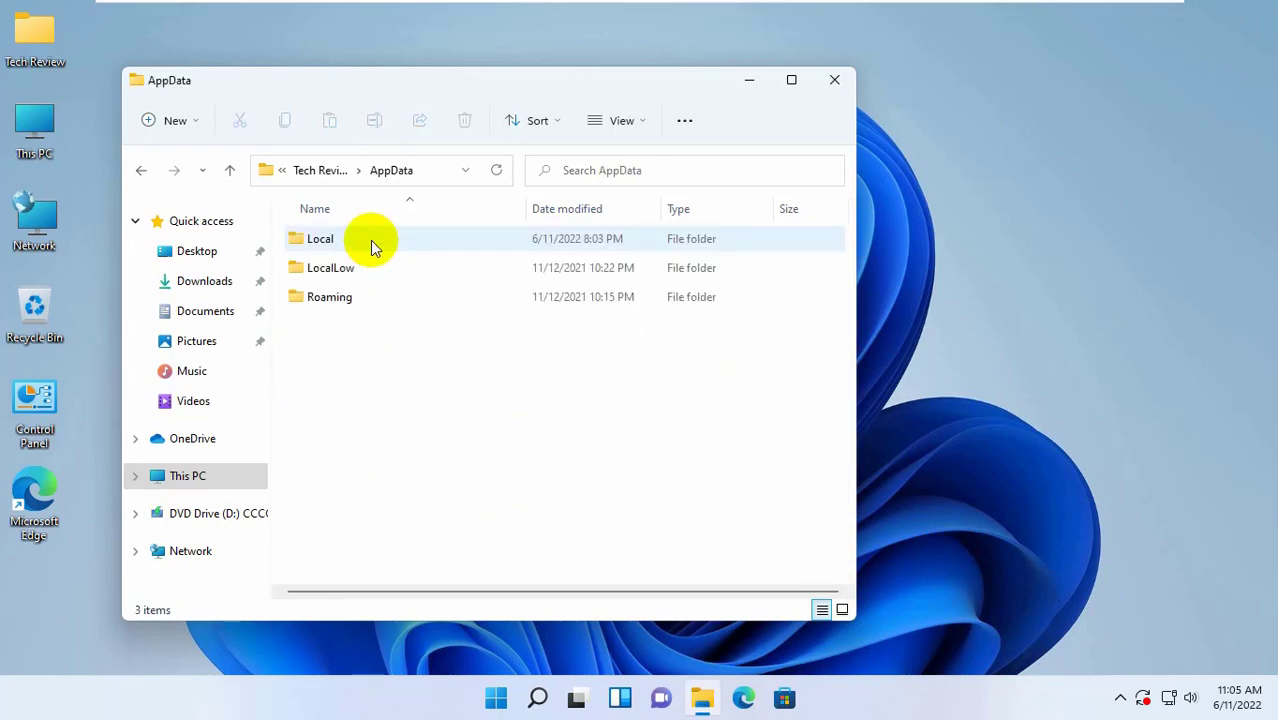
double_click(320, 238)
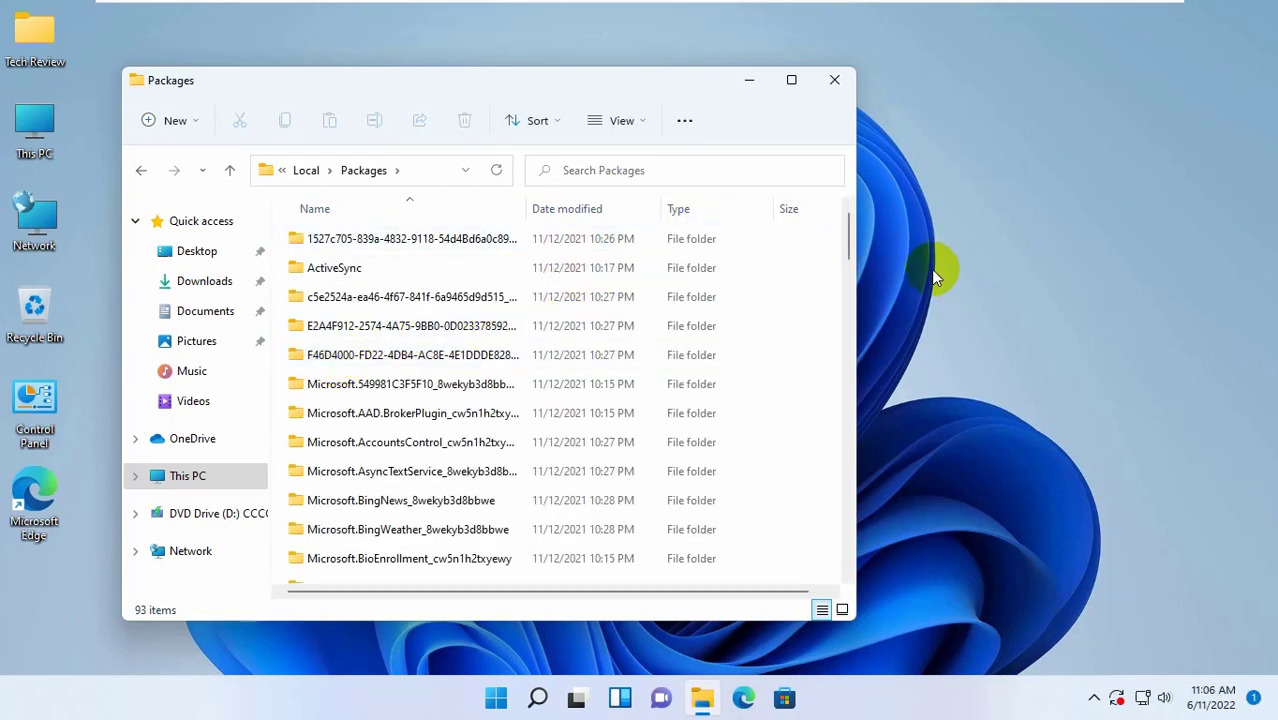
mouse_move(1010, 364)
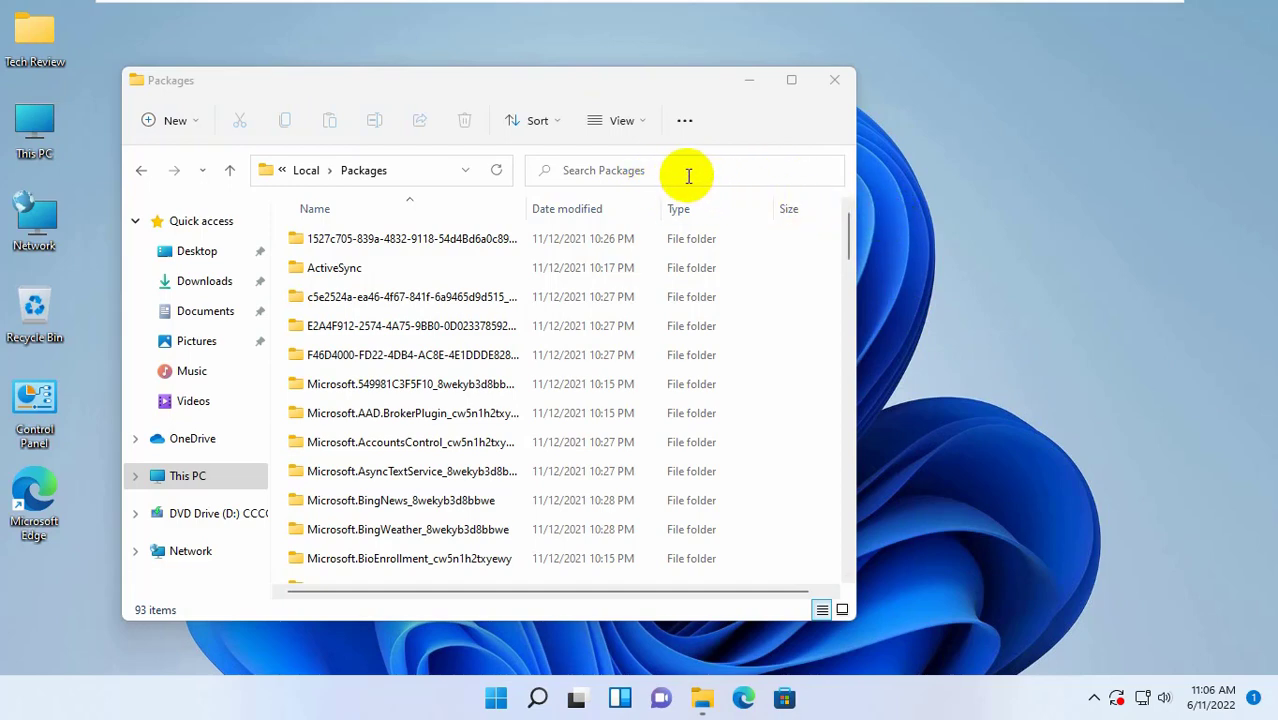
mouse_move(910, 218)
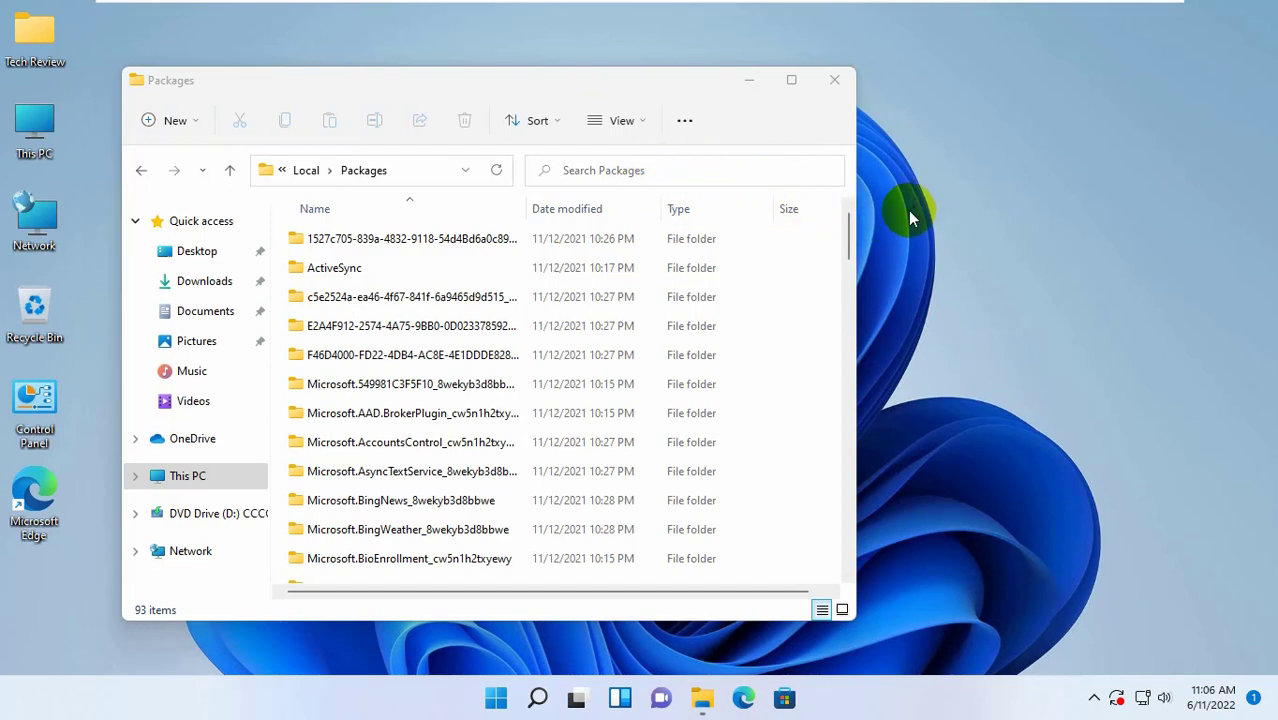
Search Packages for Microsoft.AAD.BrokerPlugin_cw5n1h2txyewy via a pasted name in the search box.
right_click(684, 196)
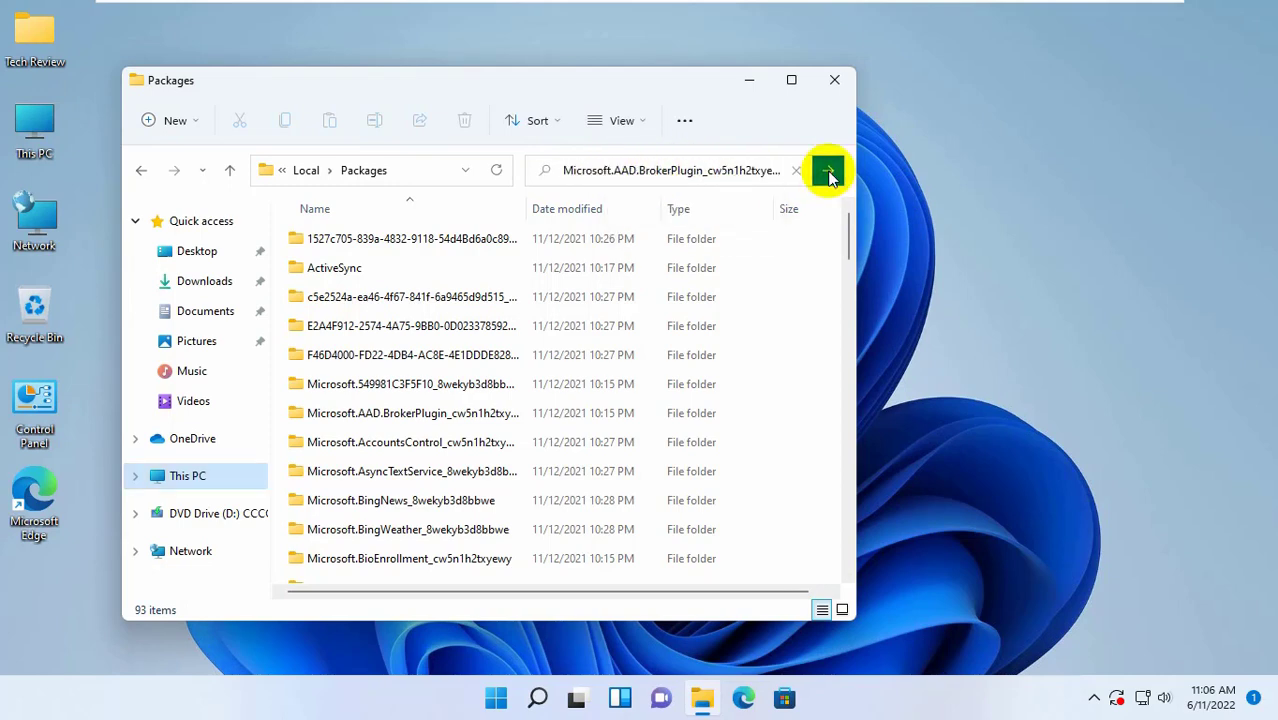
left_click(828, 170)
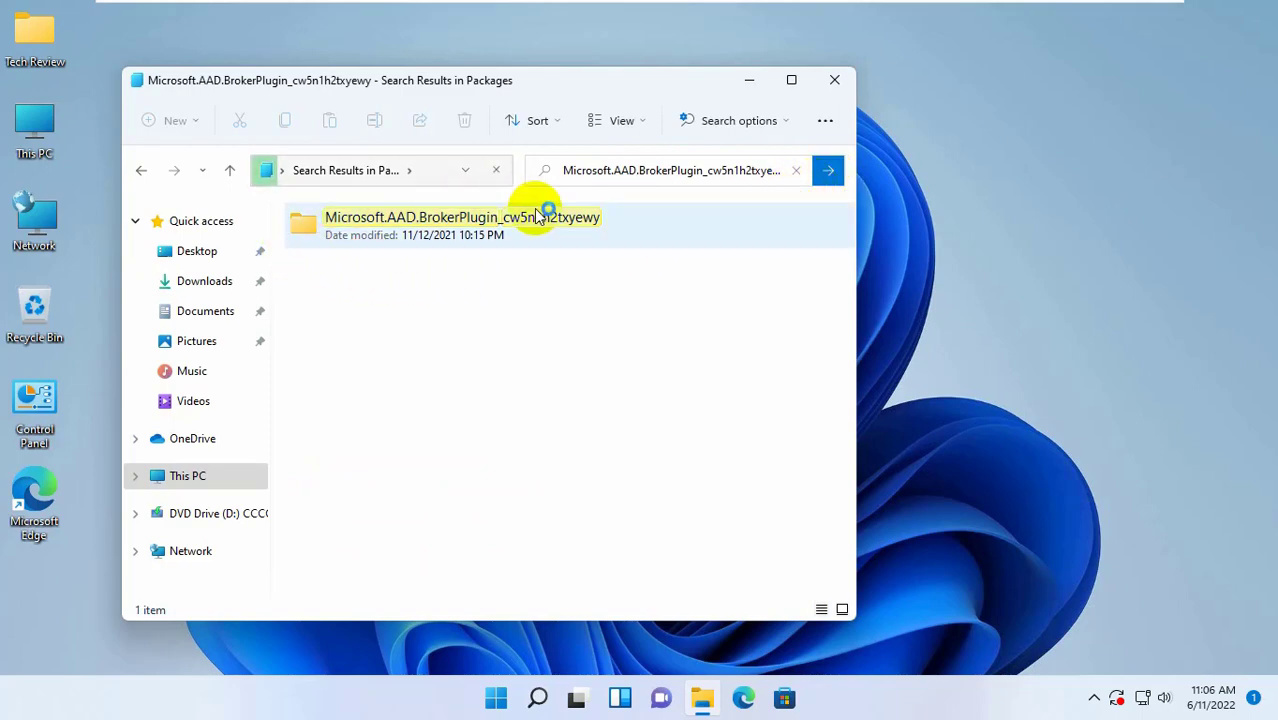
Rename the found folder to Microsoft.AAD.BrokerPlugin_cw5n1h2txyewy.old and commit the new name.
right_click(460, 224)
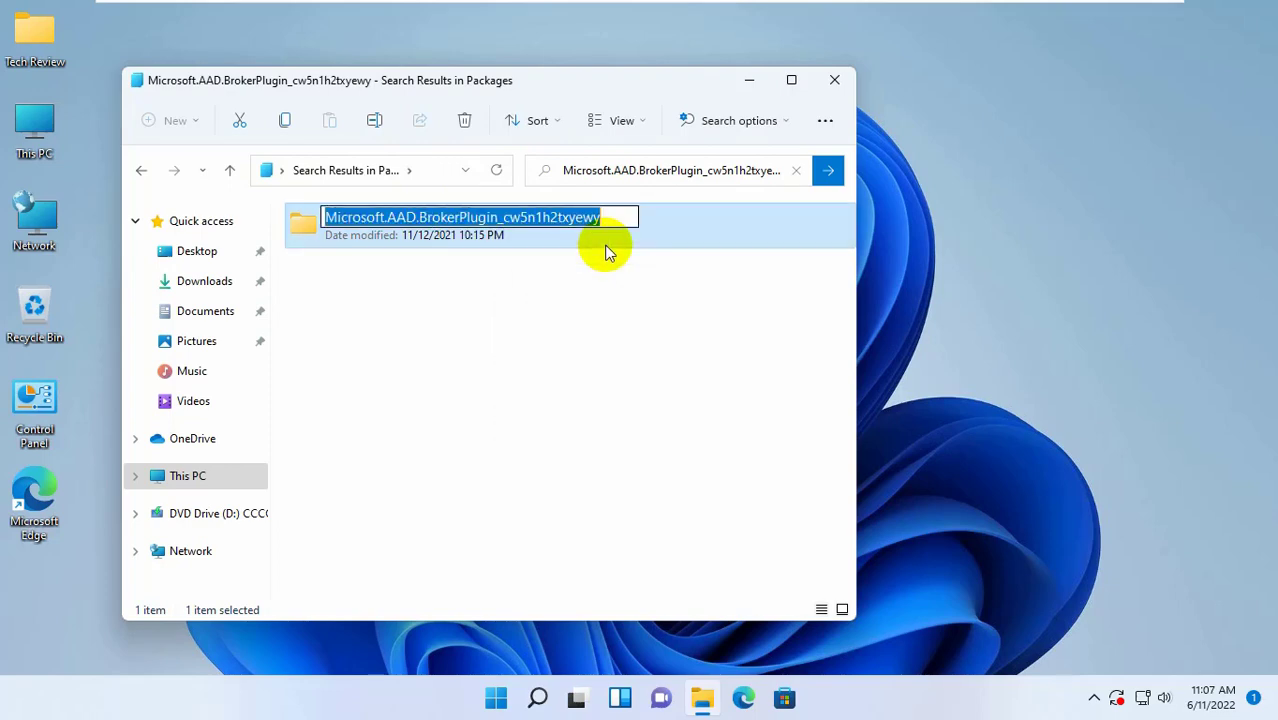
left_click(612, 216)
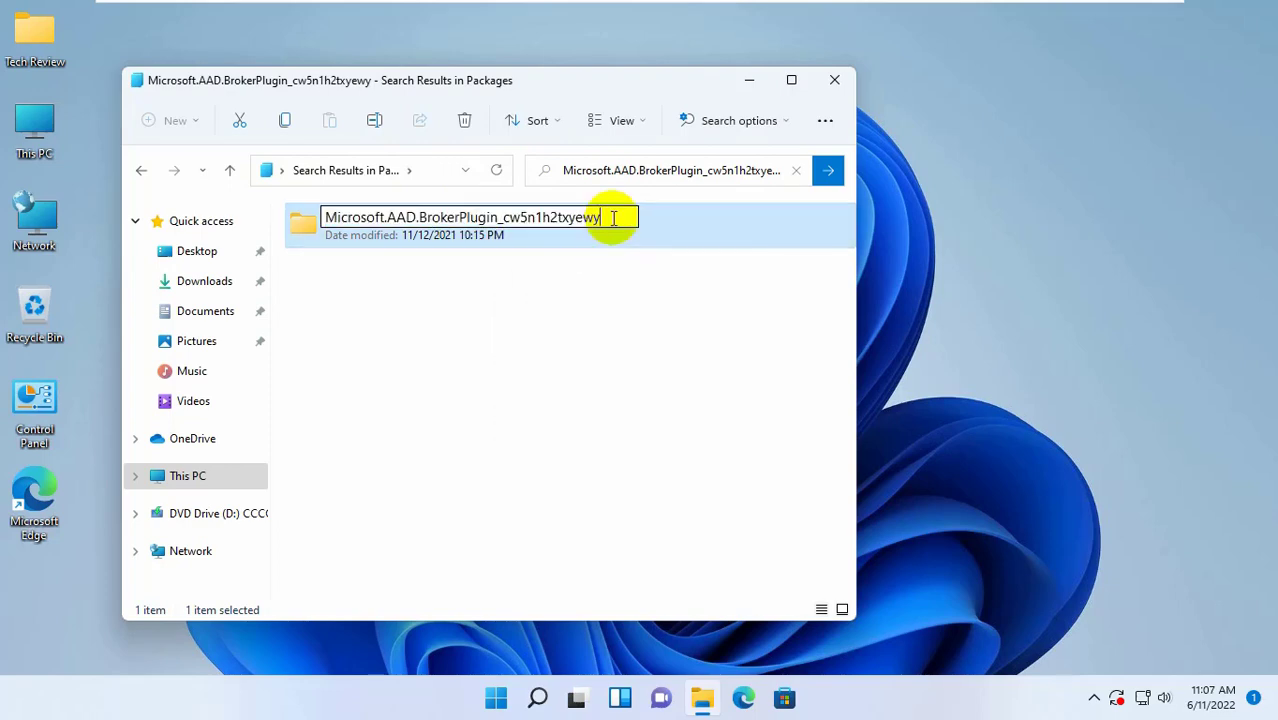
type(".old")
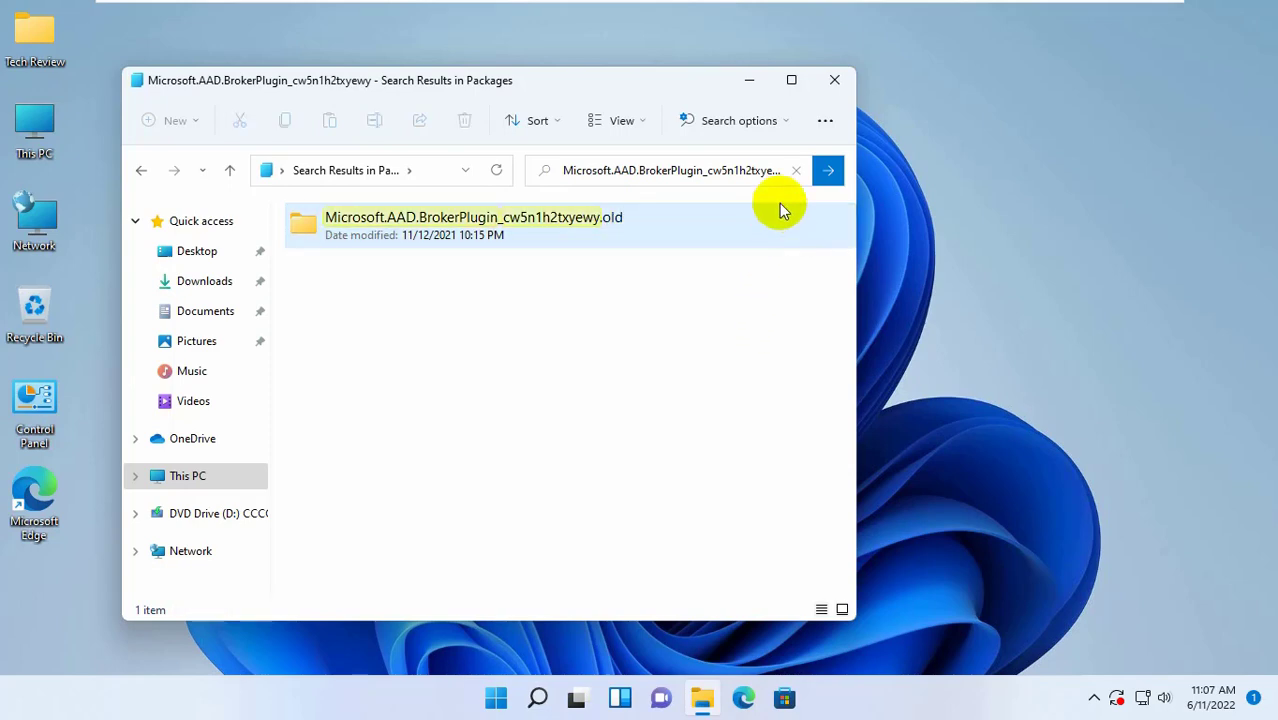
left_click(834, 80)
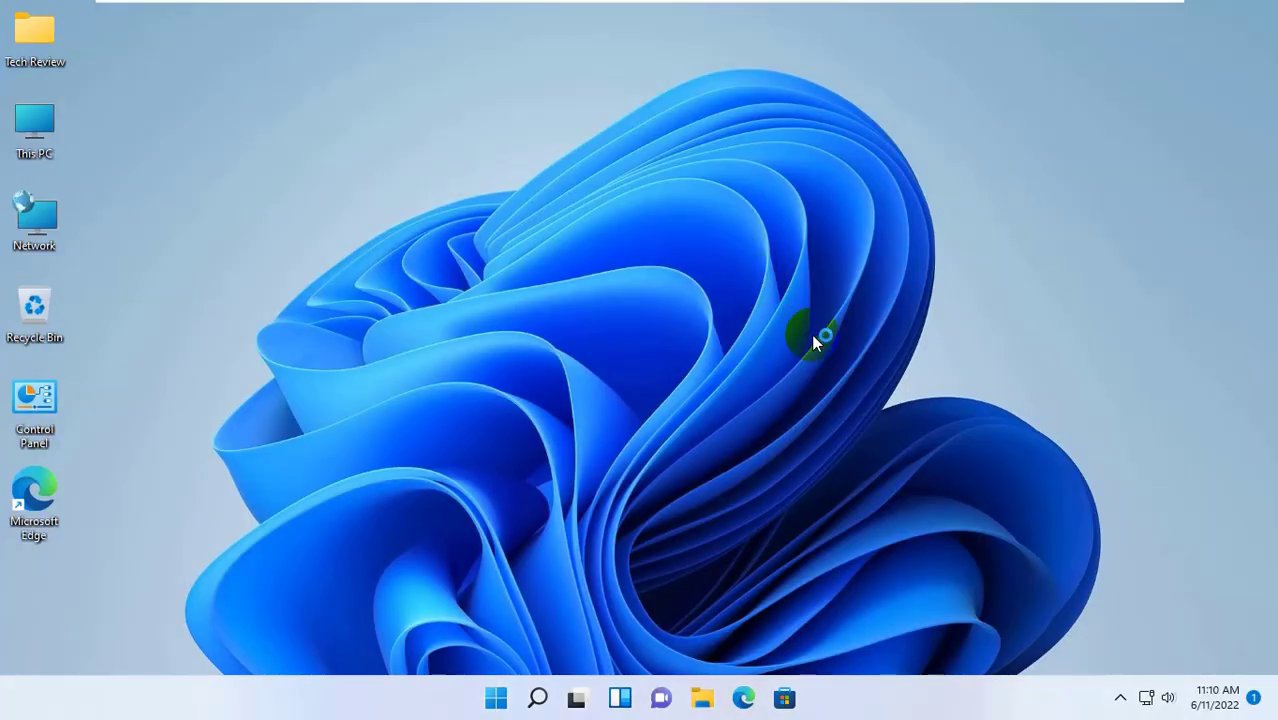
mouse_move(990, 250)
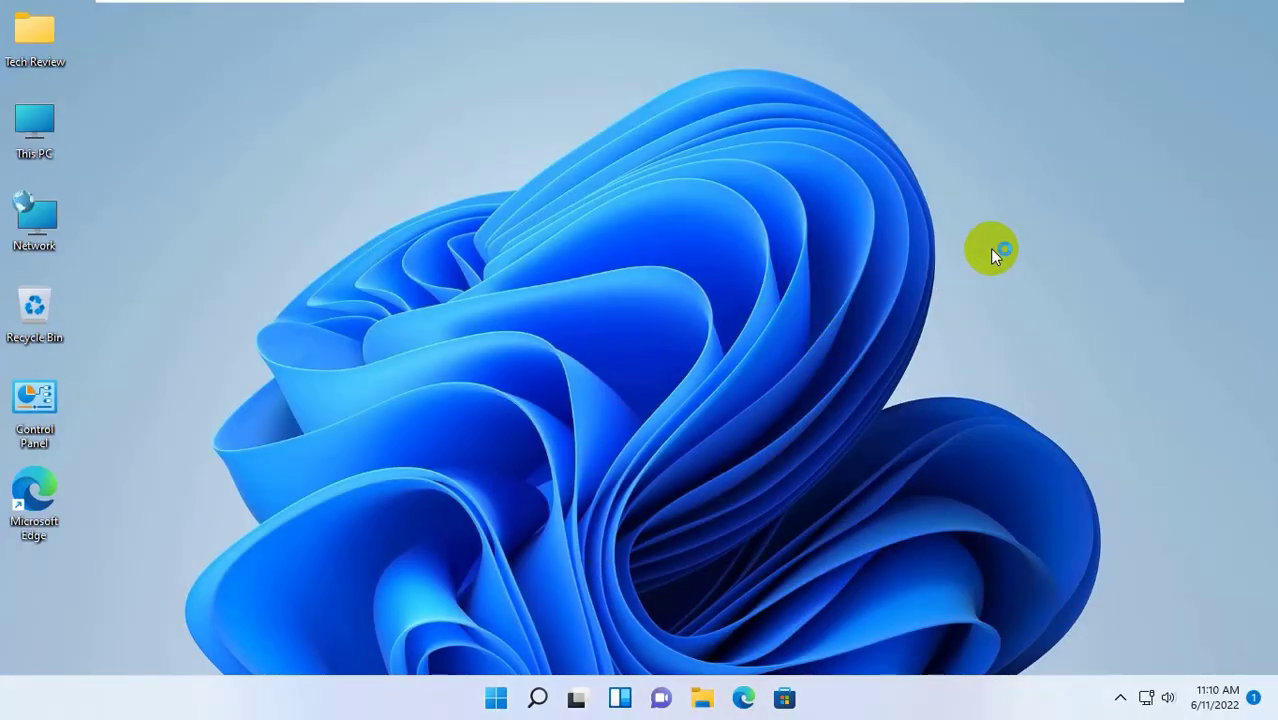